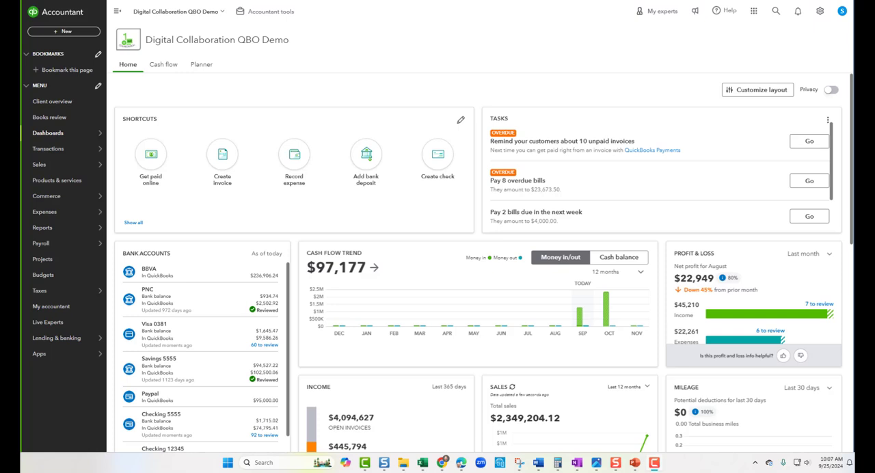
# - Open the company settings menu from the gear icon on the dashboard
pyautogui.click(820, 11)
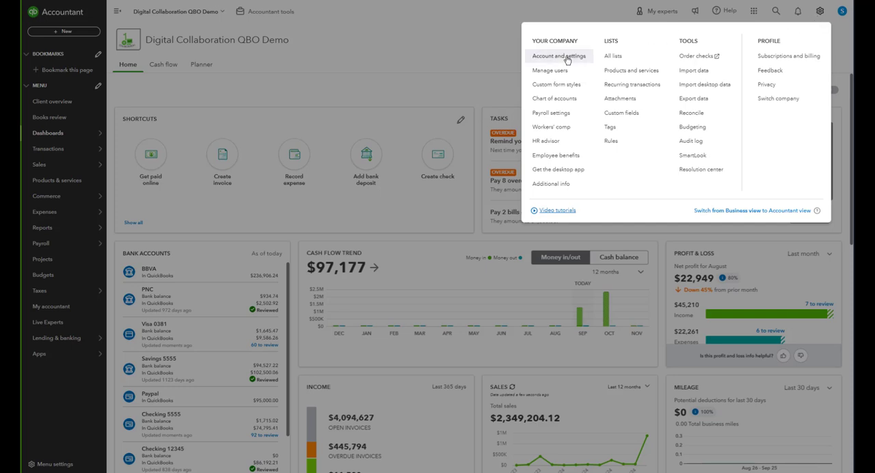
# - Go to Account and settings > Payments, confirming the leave-without-saving prompt
pyautogui.click(558, 56)
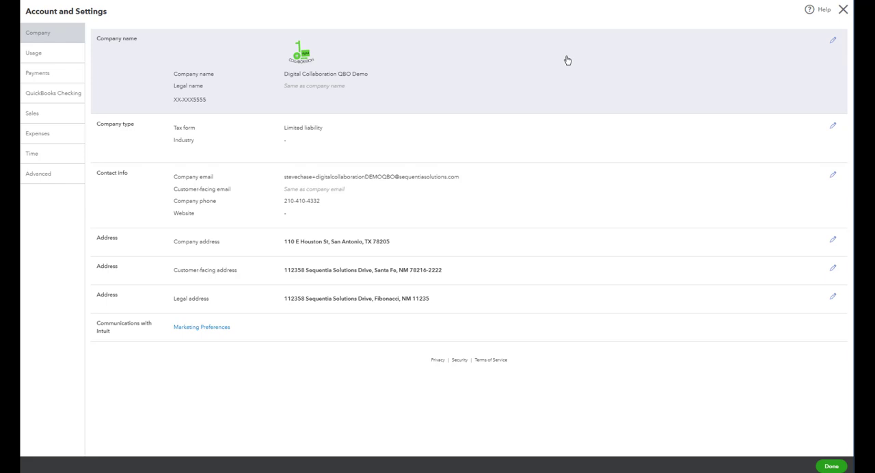
pyautogui.moveTo(131, 131)
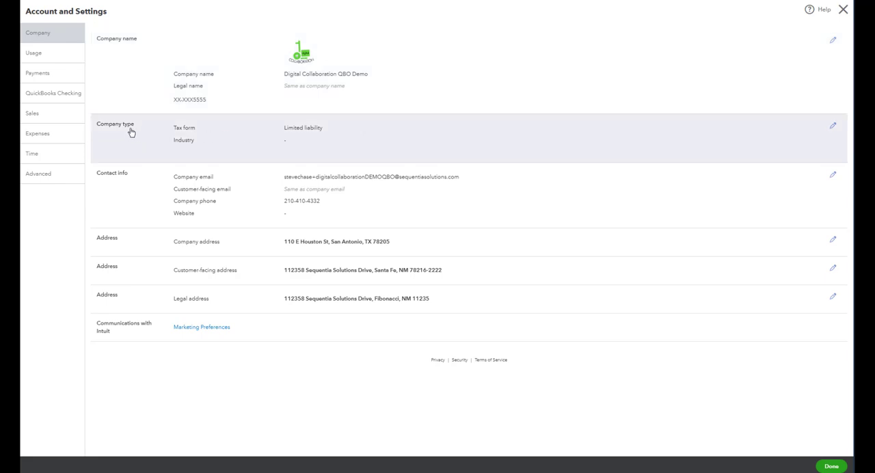
pyautogui.click(38, 74)
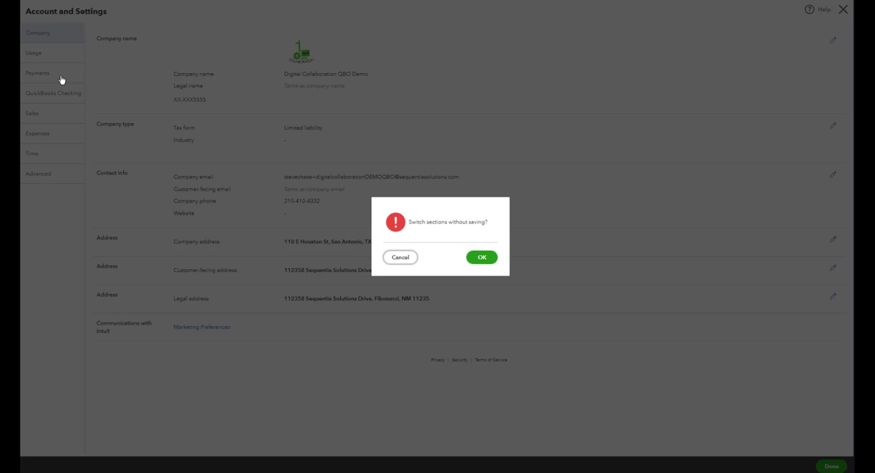
pyautogui.click(481, 257)
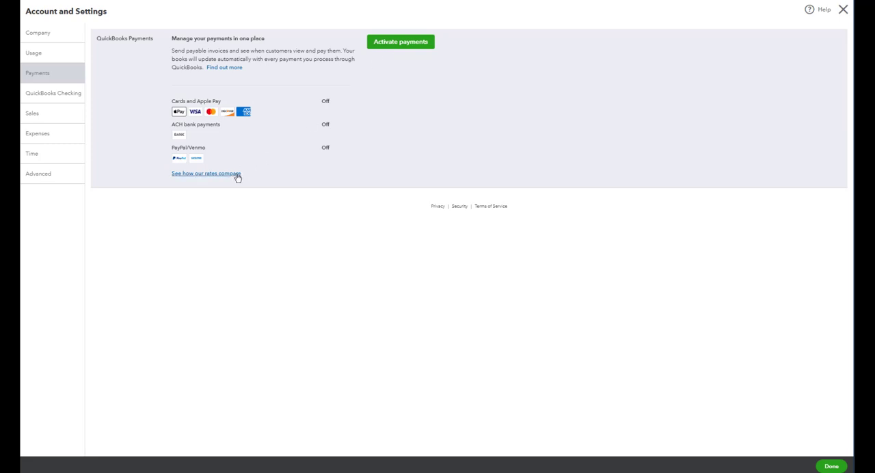
pyautogui.click(205, 172)
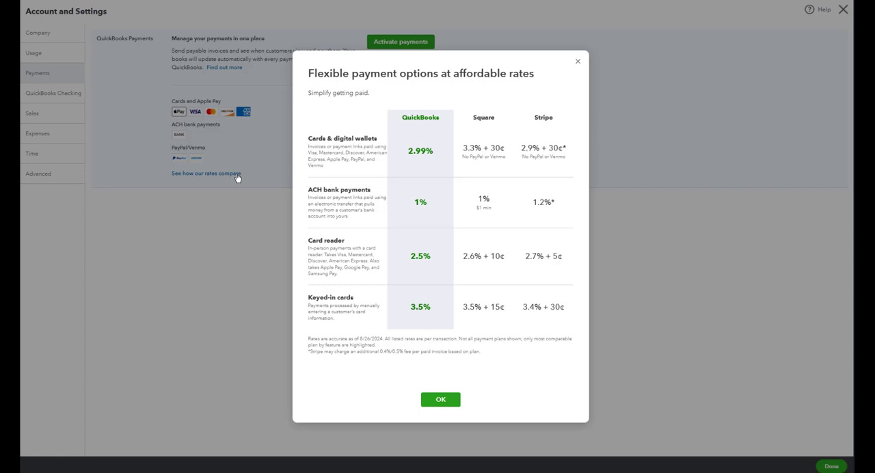
pyautogui.moveTo(394, 411)
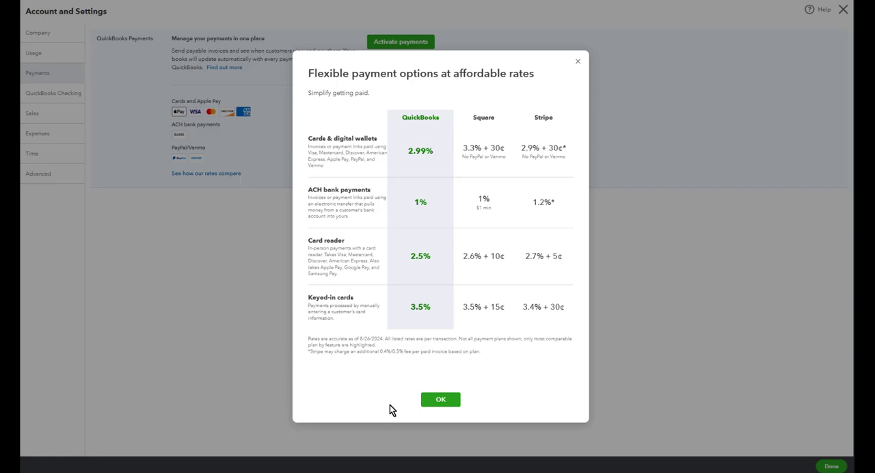
pyautogui.click(440, 399)
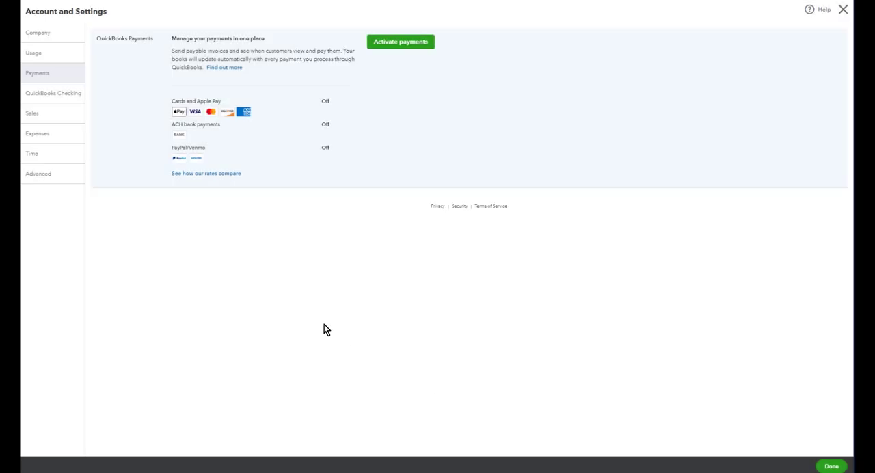
pyautogui.moveTo(331, 325)
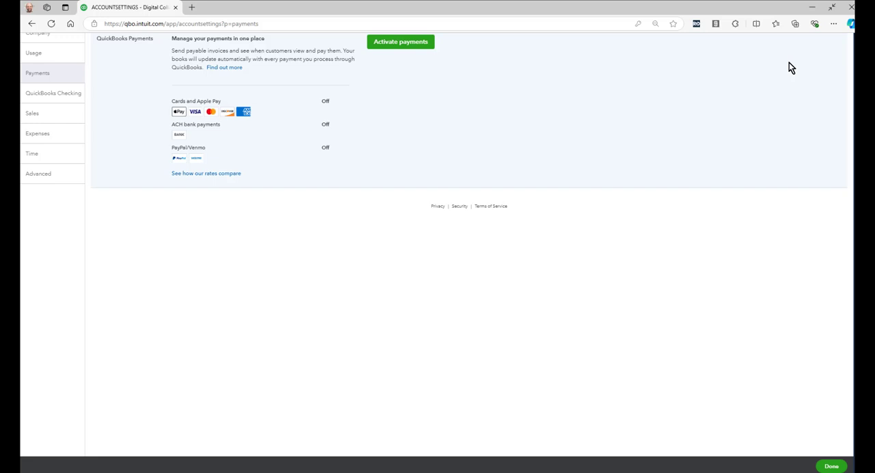
# - Leave Account and settings and open the Recurring transactions list from the gear menu
pyautogui.click(832, 465)
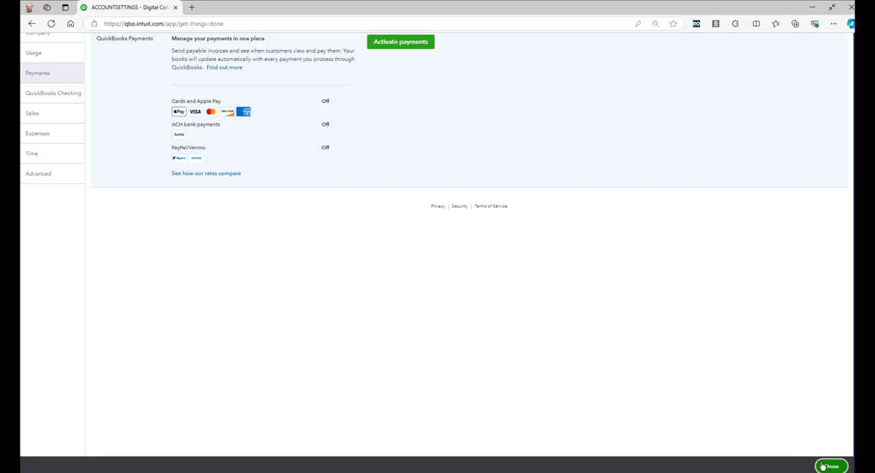
pyautogui.click(828, 465)
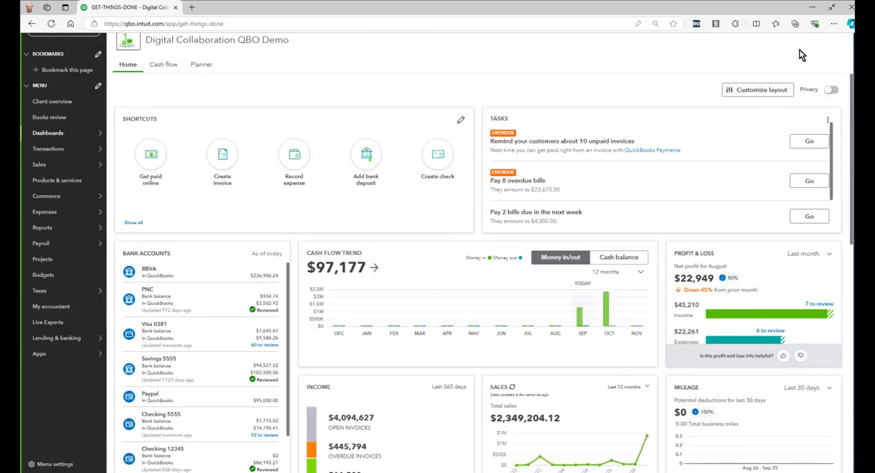
pyautogui.moveTo(290, 101)
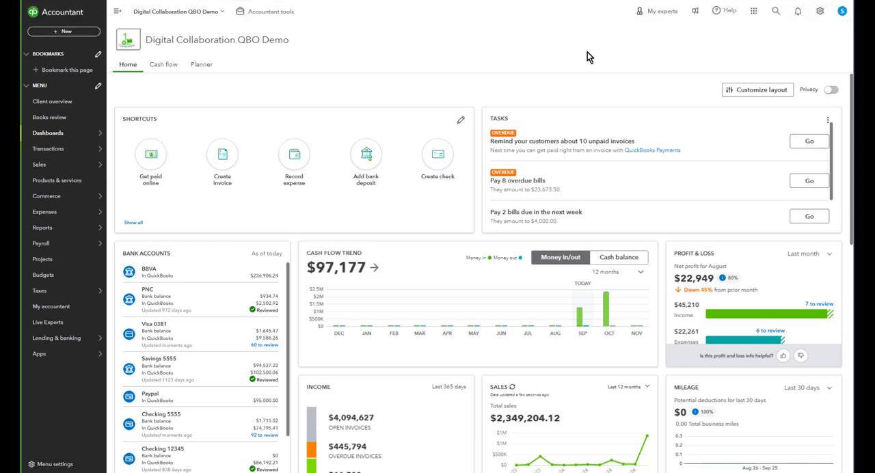
pyautogui.click(820, 11)
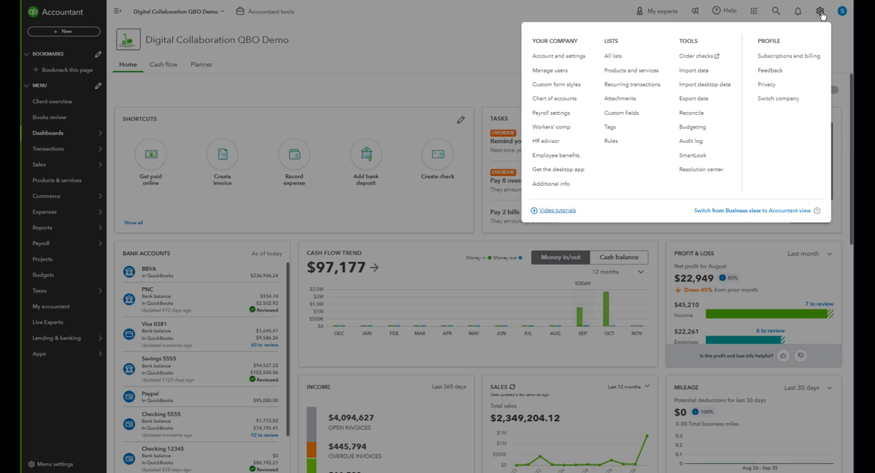
pyautogui.moveTo(632, 85)
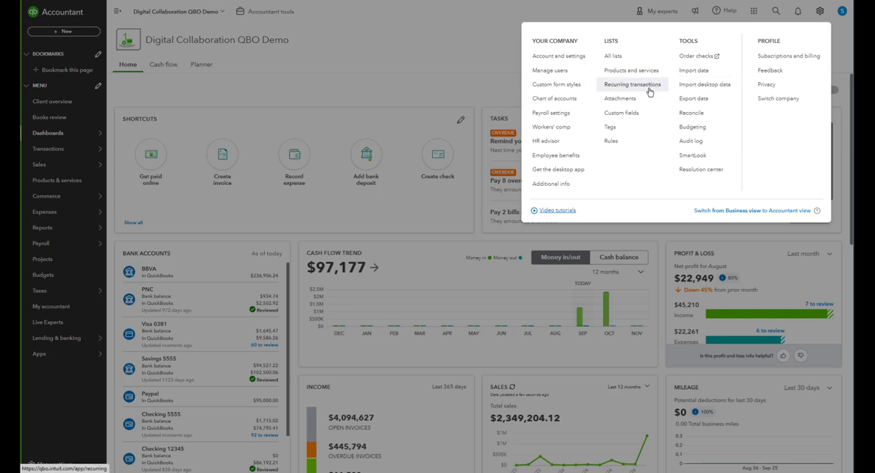
pyautogui.click(632, 85)
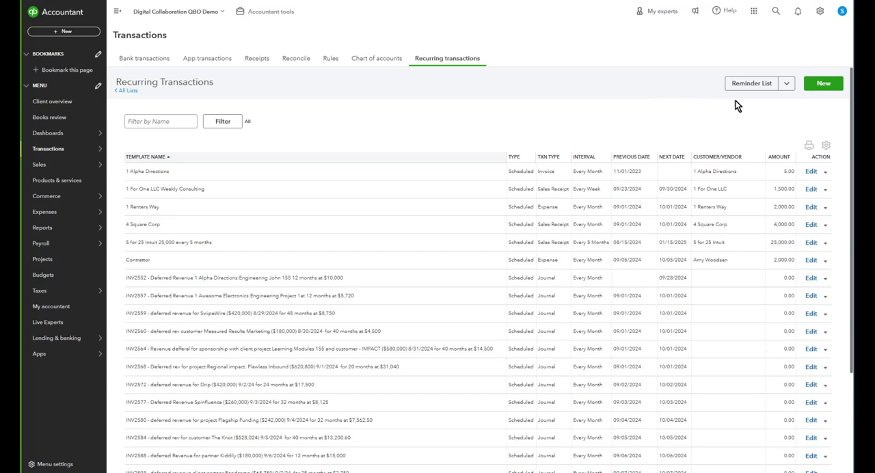
# - Start a new recurring transaction template of type Sales Receipt
pyautogui.click(823, 82)
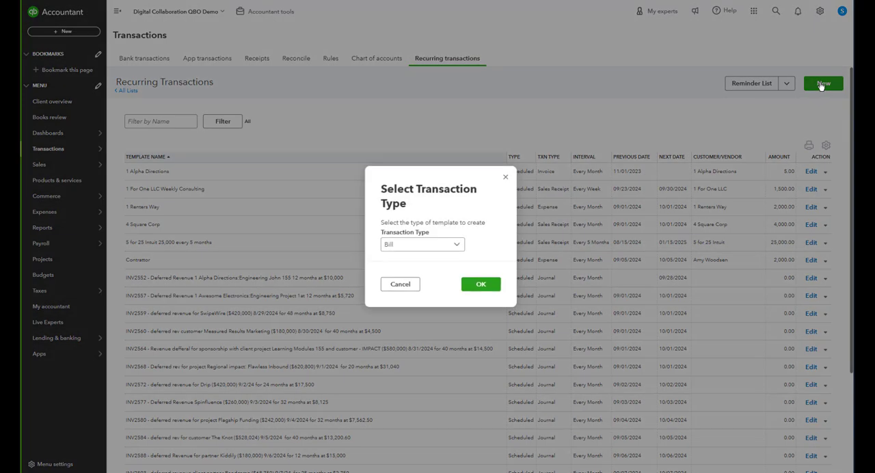
pyautogui.click(421, 243)
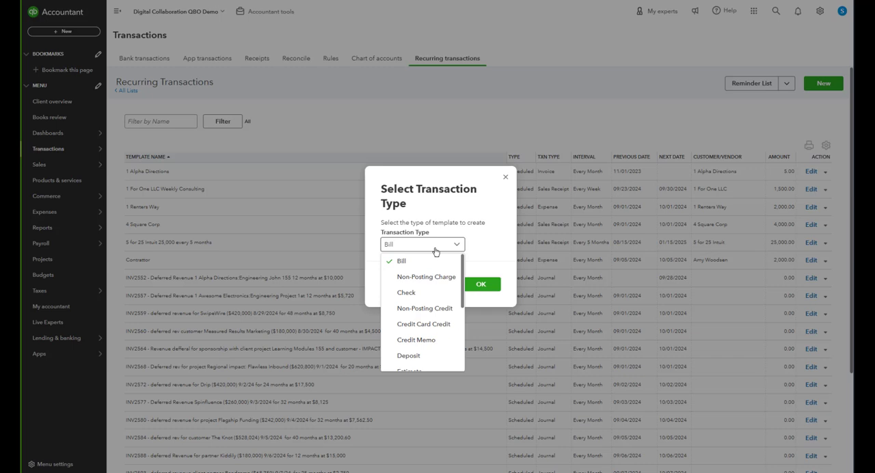
pyautogui.scroll(-3)
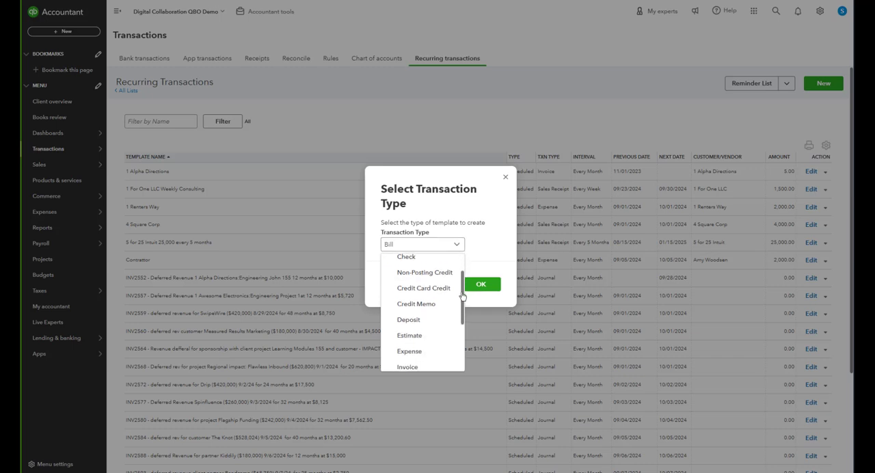
pyautogui.scroll(-3)
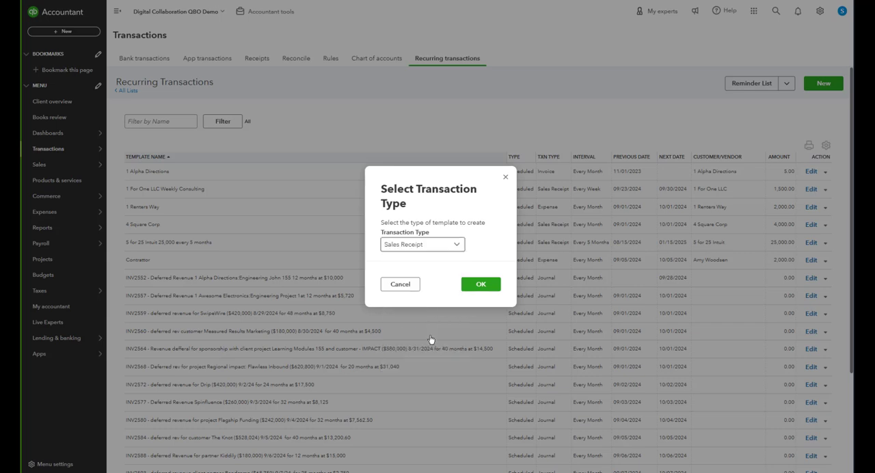
pyautogui.click(482, 284)
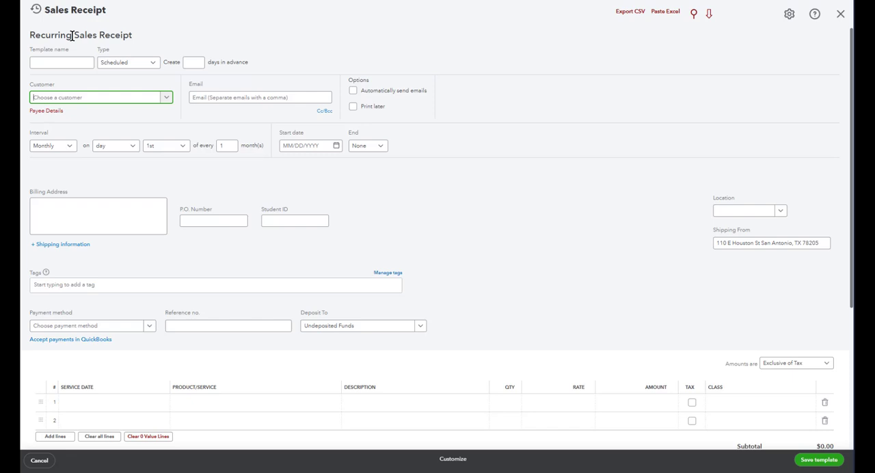
# - Highlight the Sales Receipt title on the blank recurring template form
pyautogui.doubleClick(101, 35)
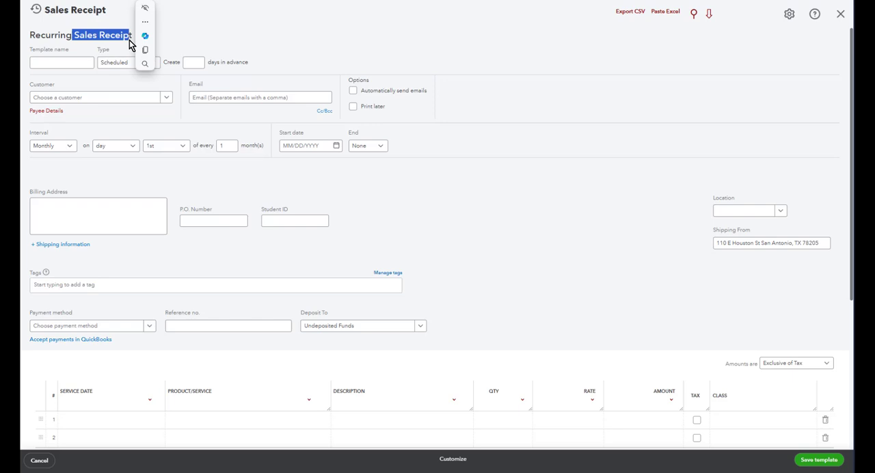
pyautogui.moveTo(112, 44)
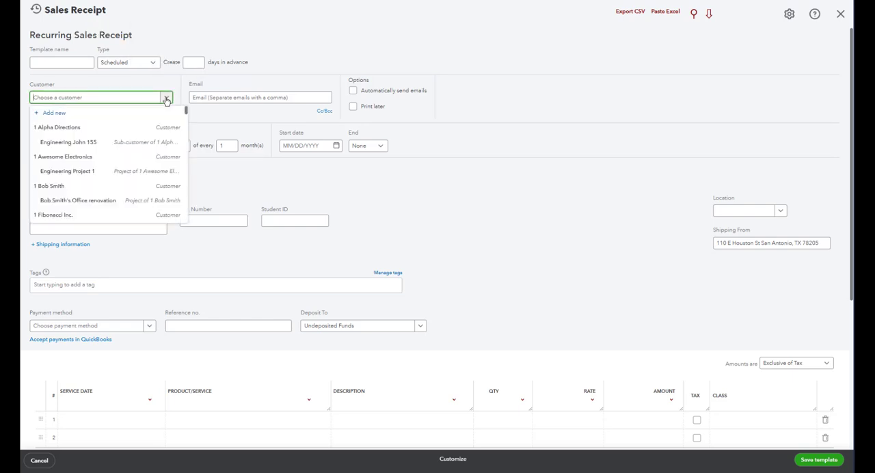
pyautogui.moveTo(127, 215)
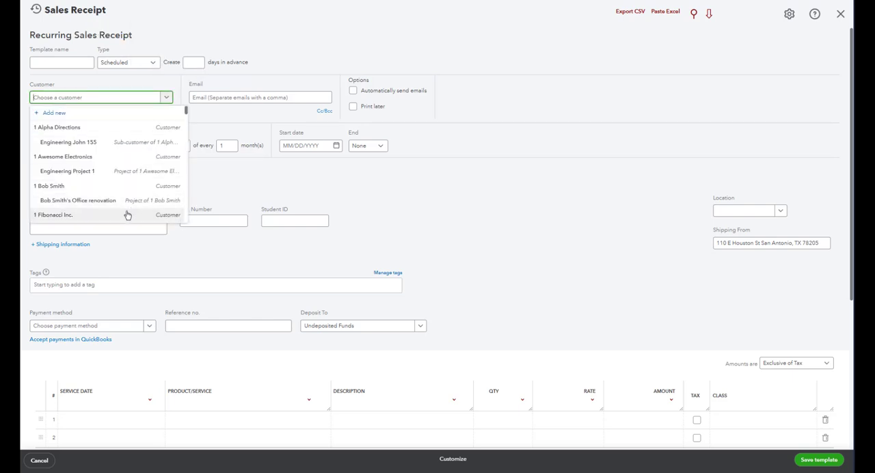
# - Set the customer to 1 Fibonacci Inc and turn on automatic emailing of the receipt
pyautogui.click(54, 213)
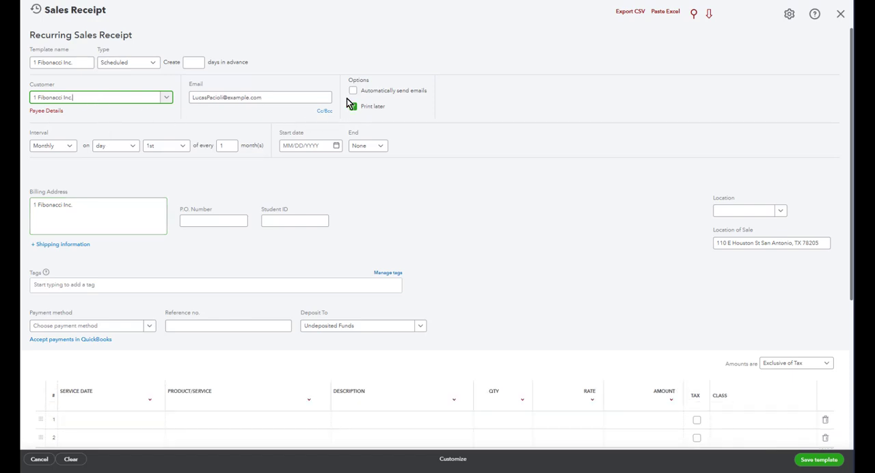
pyautogui.click(352, 90)
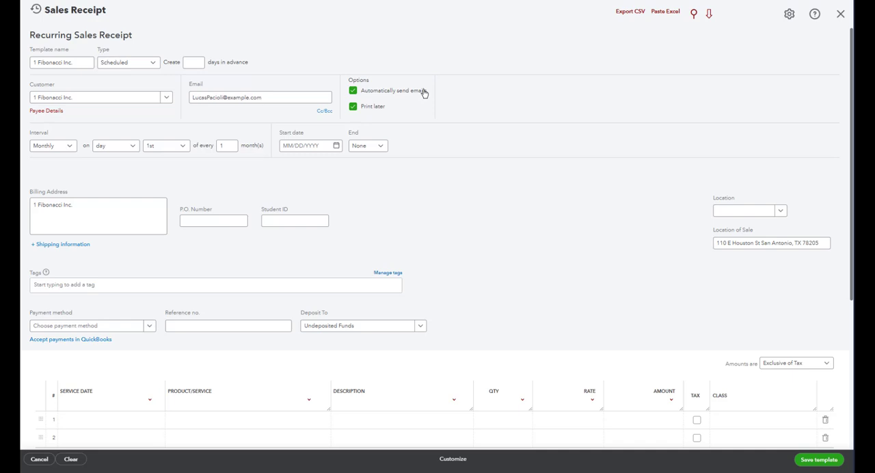
pyautogui.moveTo(382, 96)
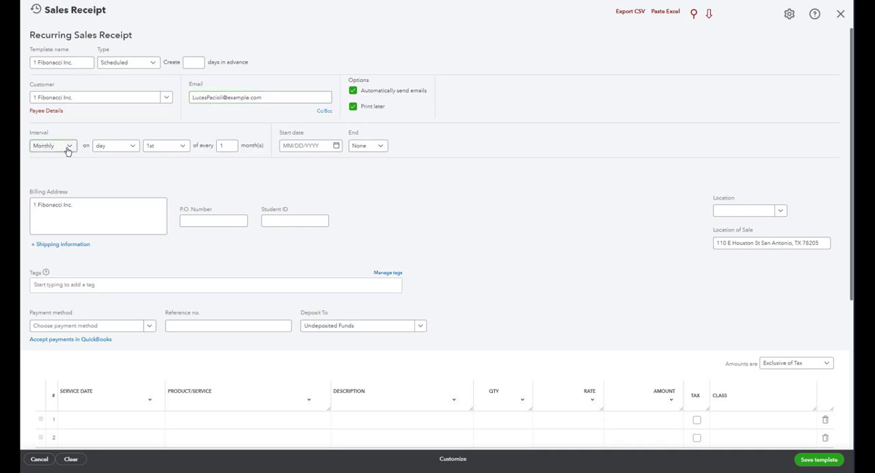
# - Schedule it monthly on the 1st every 1 month, ending after 12 occurrences
pyautogui.click(52, 146)
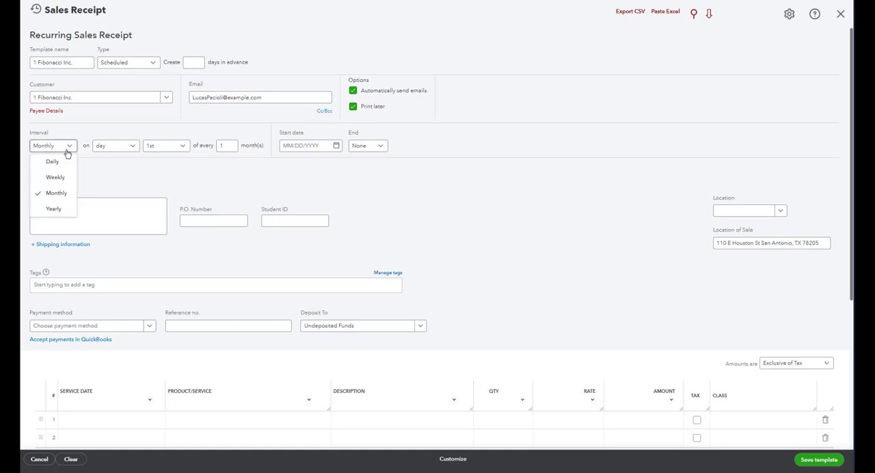
pyautogui.write('3')
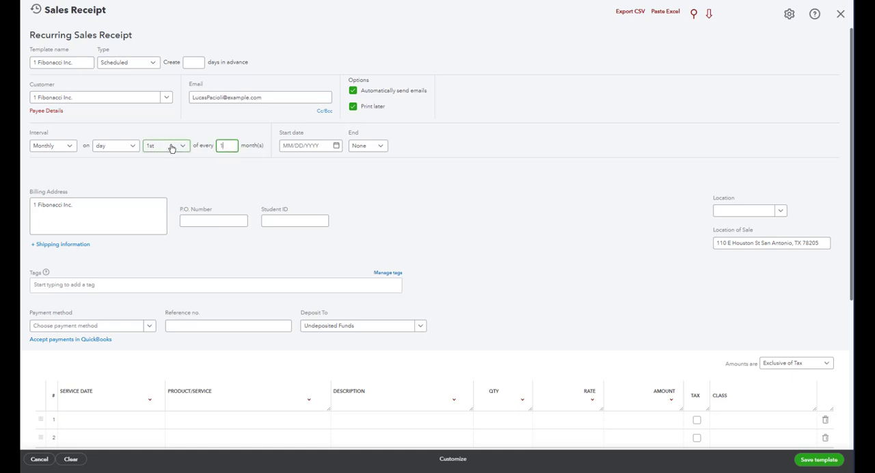
pyautogui.click(165, 147)
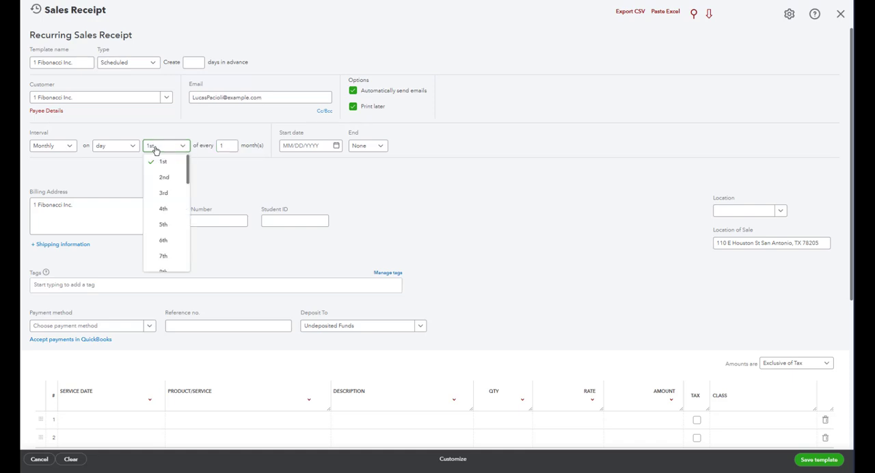
pyautogui.moveTo(251, 165)
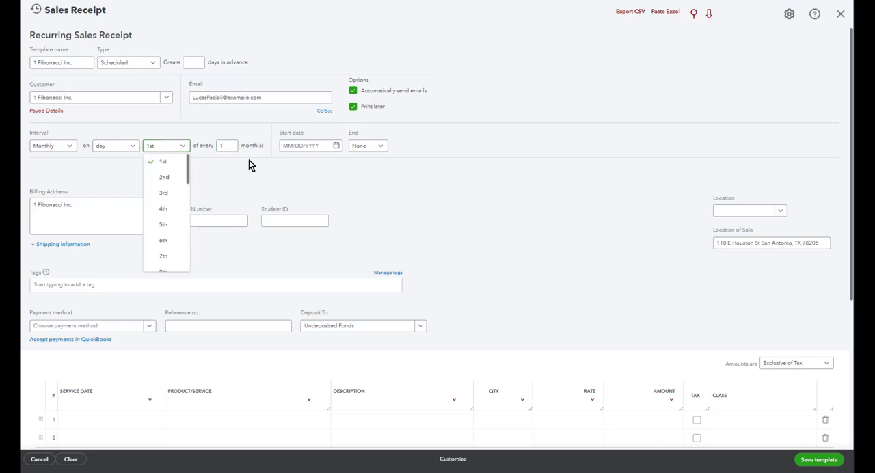
pyautogui.click(309, 145)
pyautogui.write('10/01/2024')
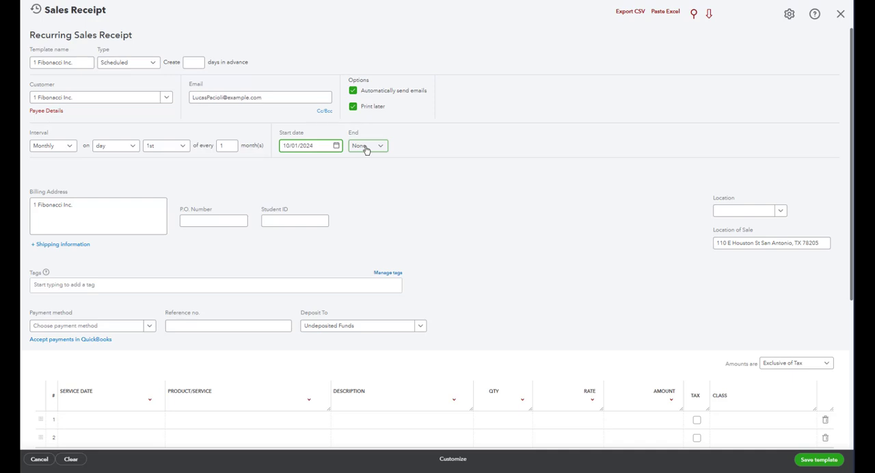
pyautogui.click(366, 145)
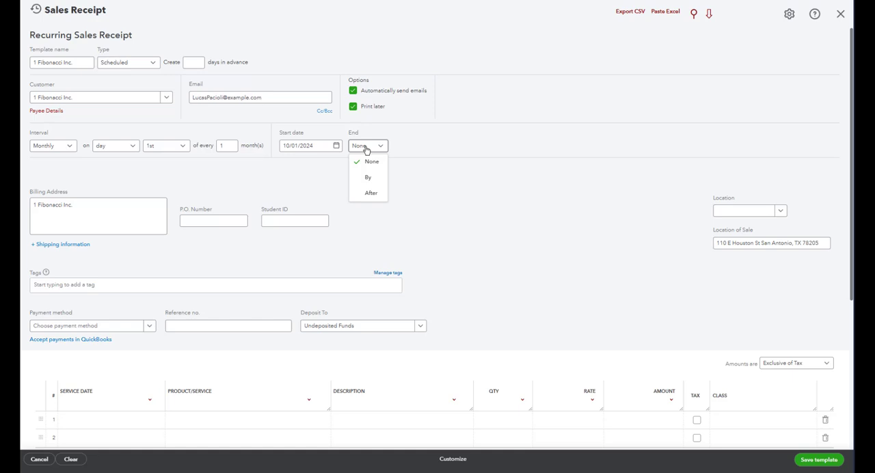
pyautogui.click(371, 193)
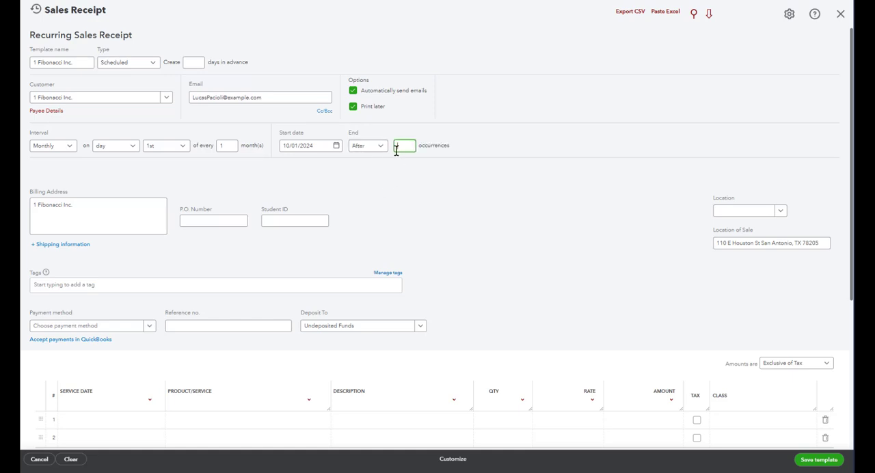
pyautogui.write('12')
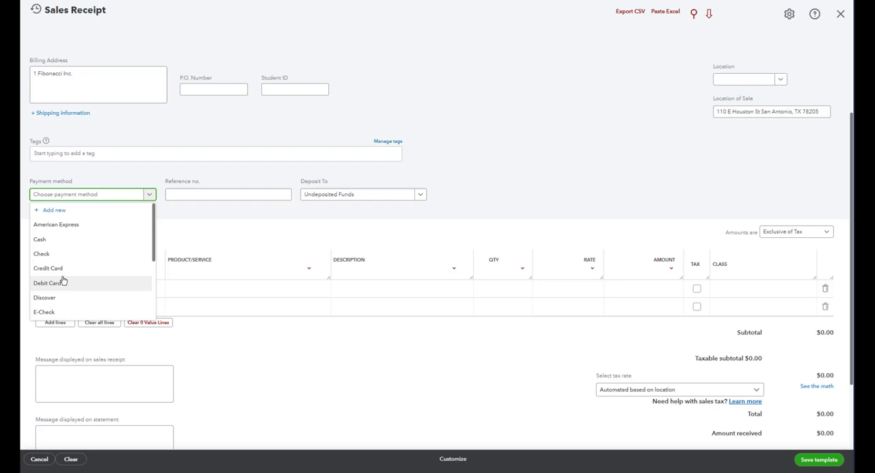
pyautogui.moveTo(47, 268)
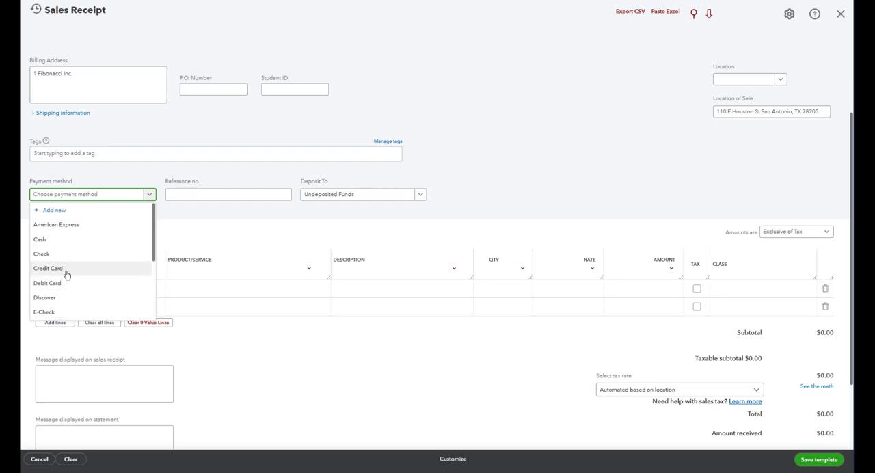
pyautogui.moveTo(62, 262)
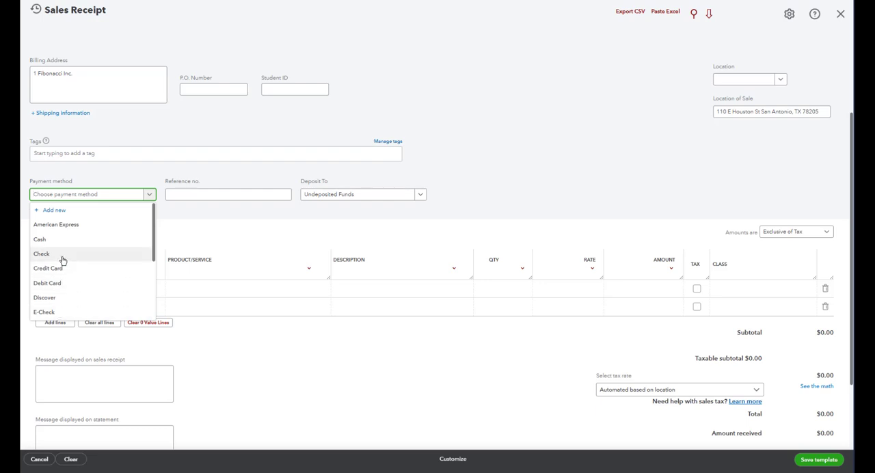
# - Set the recurring receipt's payment method to Credit Card
pyautogui.click(41, 255)
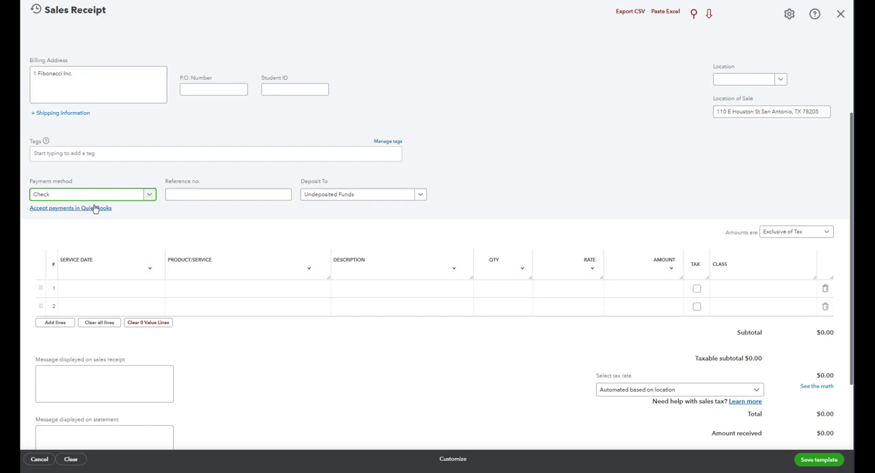
pyautogui.moveTo(96, 211)
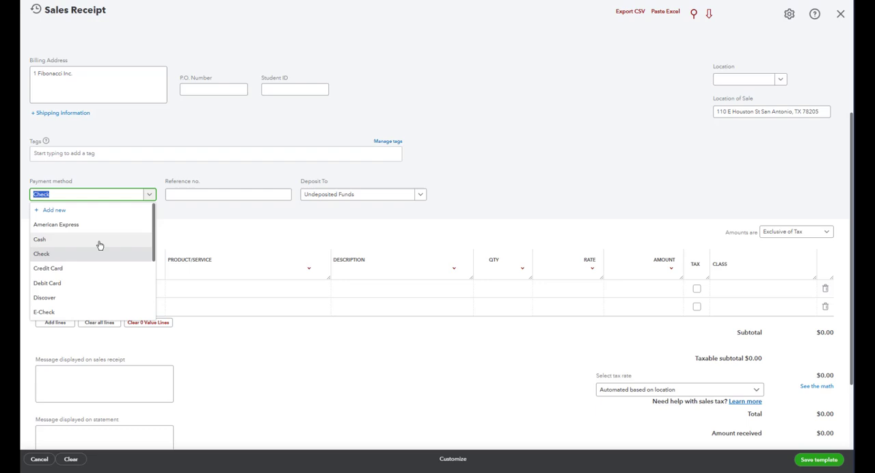
pyautogui.click(48, 268)
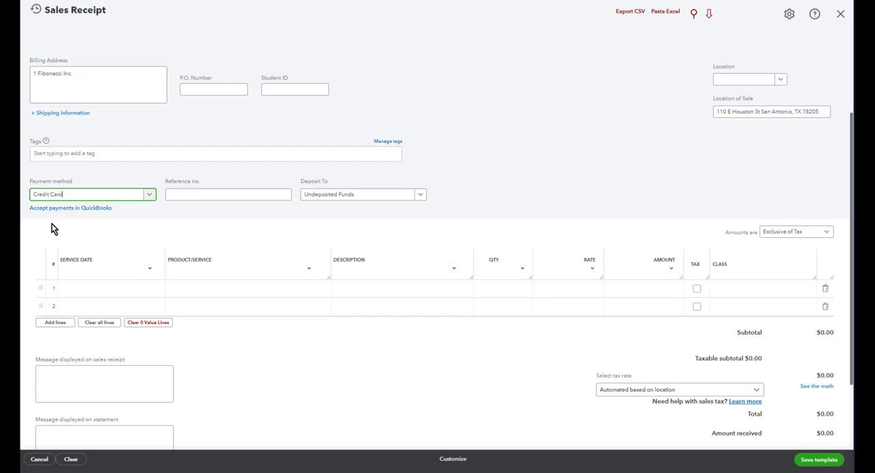
pyautogui.moveTo(49, 221)
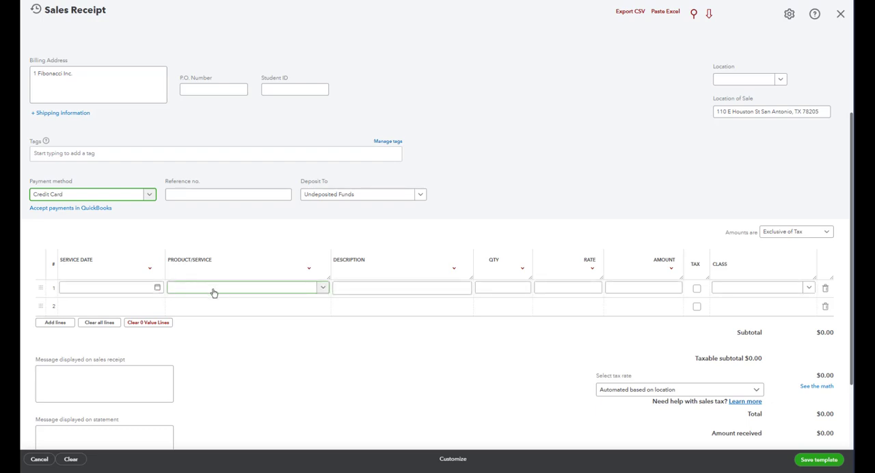
pyautogui.moveTo(222, 292)
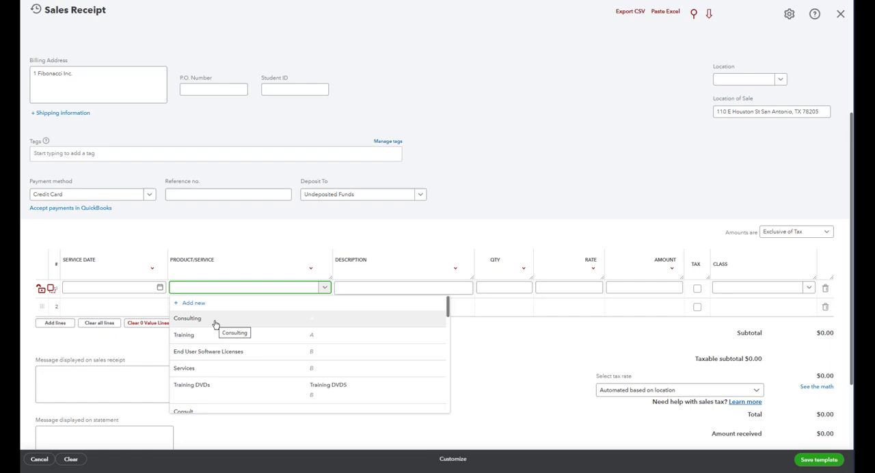
# - Make line 1 Consulting, described as monthly service fee, at a rate of 500
pyautogui.click(186, 317)
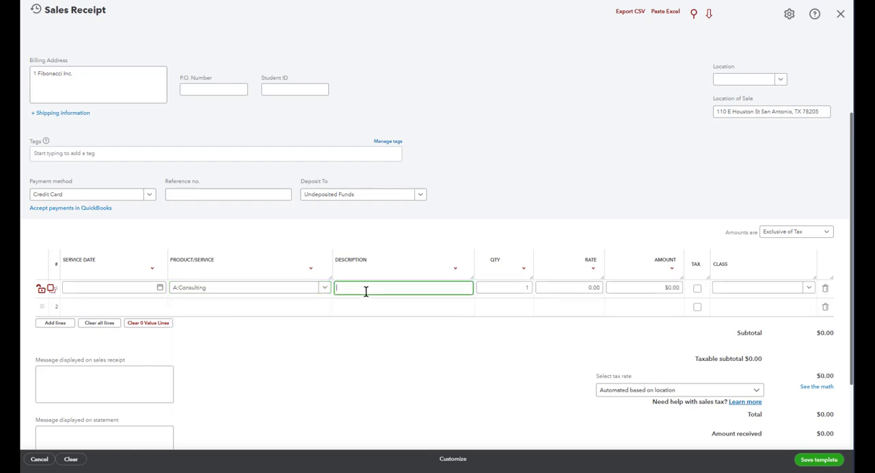
pyautogui.write('monthly service fee')
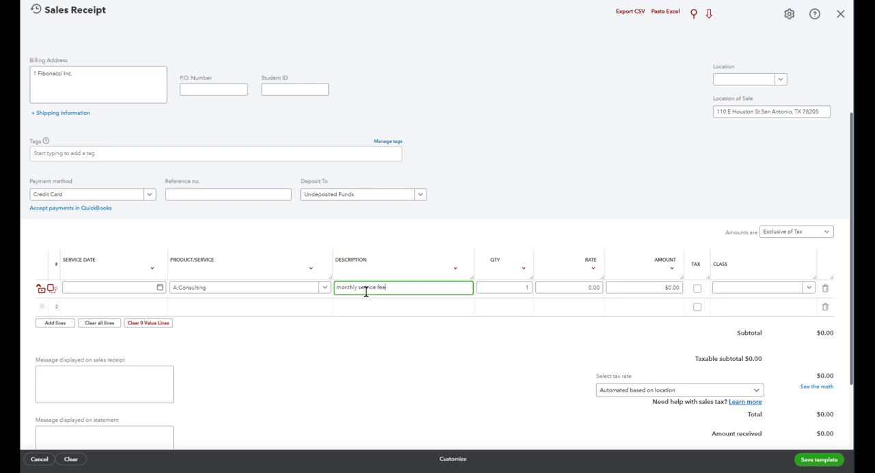
pyautogui.click(568, 287)
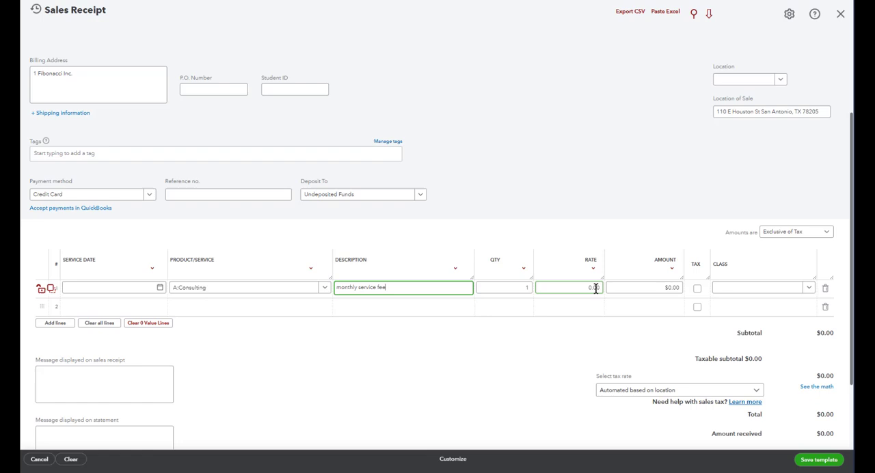
pyautogui.write('50')
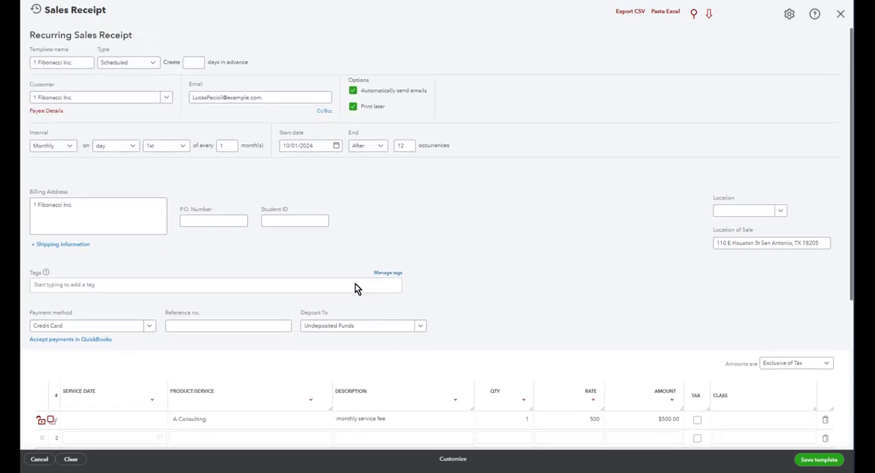
pyautogui.click(61, 63)
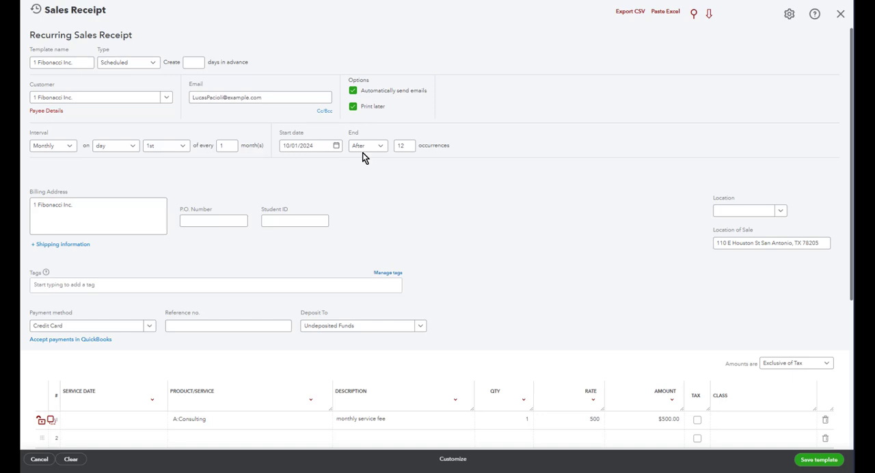
pyautogui.click(403, 145)
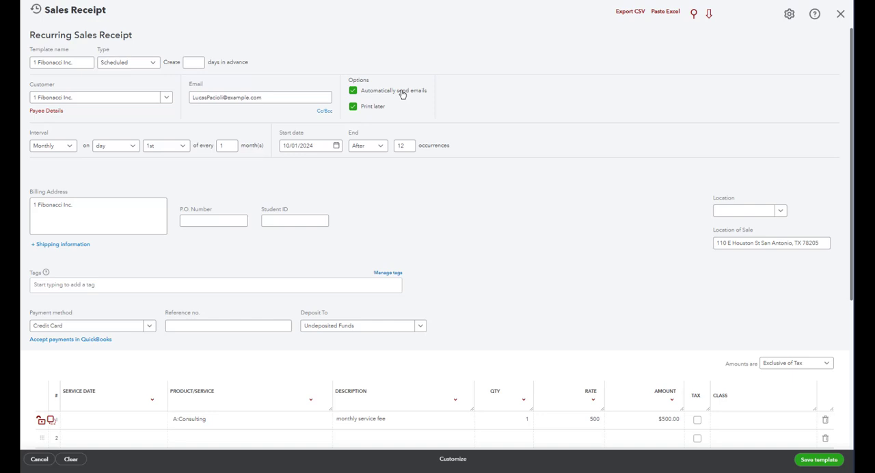
pyautogui.click(324, 111)
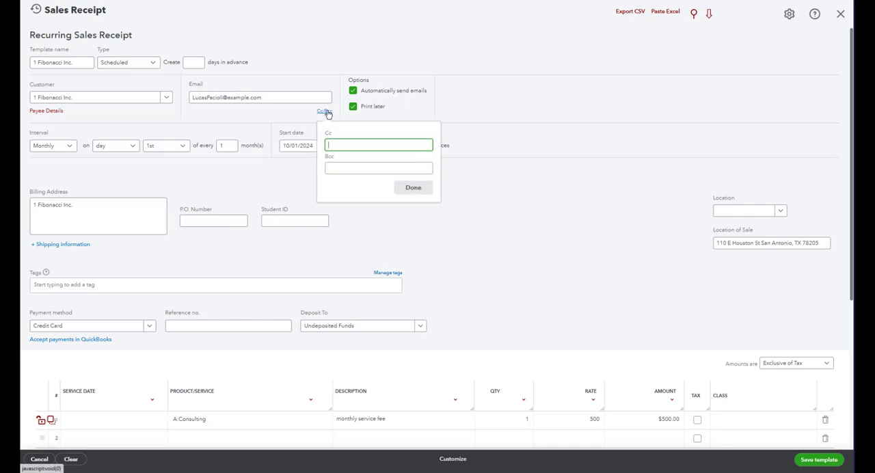
pyautogui.click(322, 111)
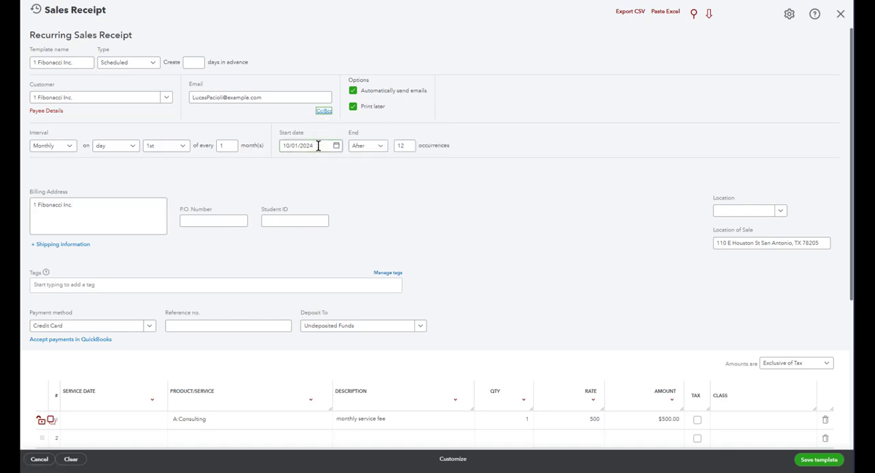
pyautogui.click(307, 145)
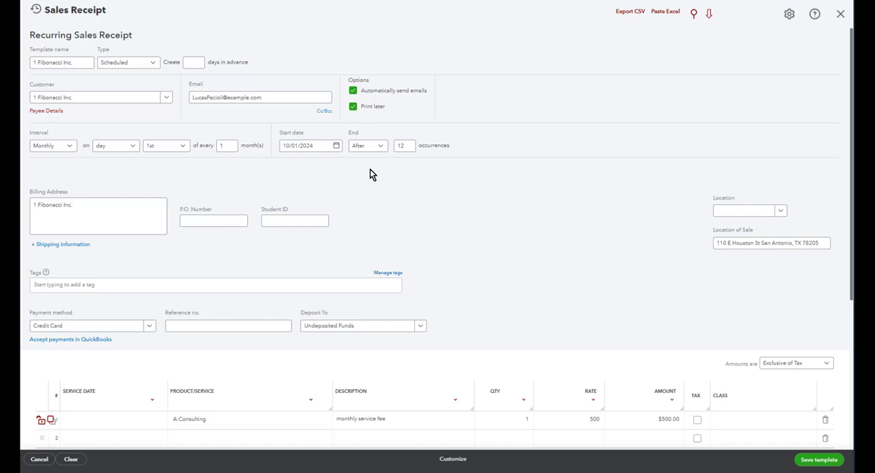
# - Save the recurring sales receipt template and return to the Recurring Transactions list
pyautogui.scroll(-3)
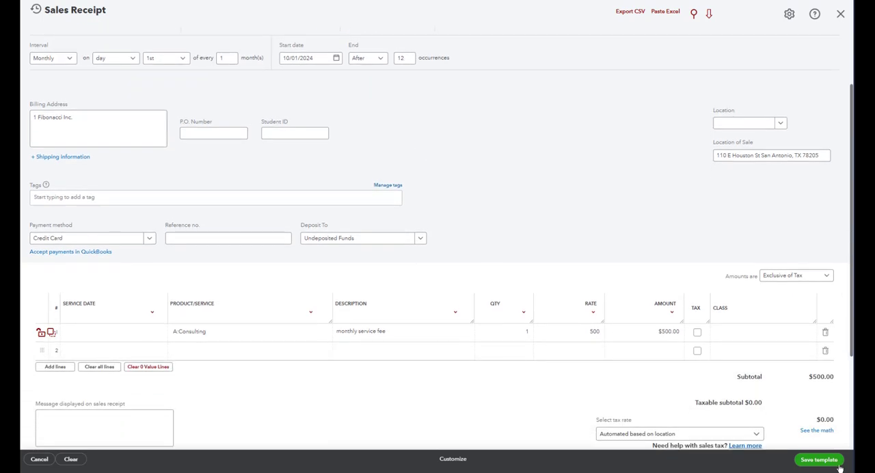
pyautogui.click(818, 460)
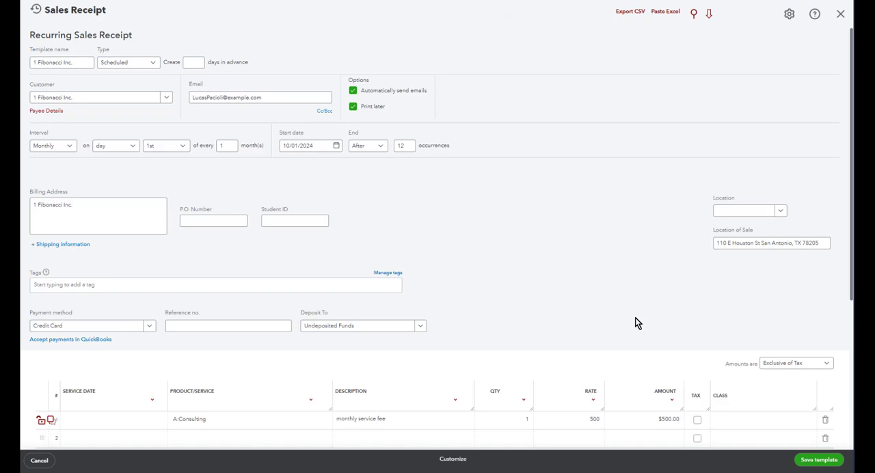
pyautogui.click(38, 459)
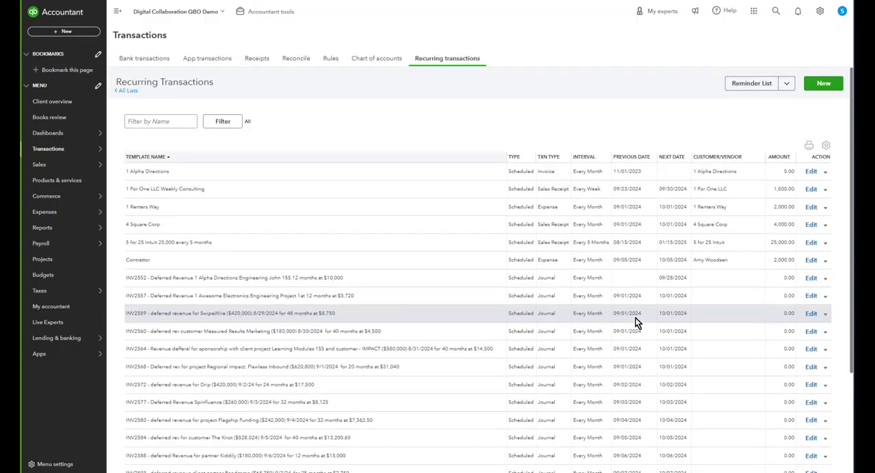